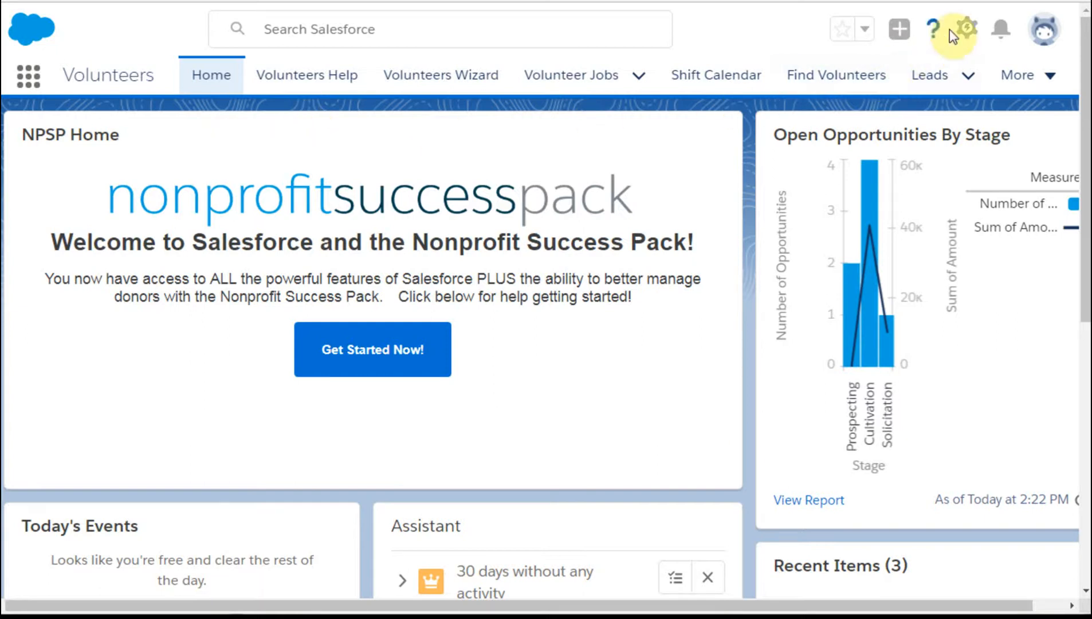
{"action": "mouse_move", "coordinate": [964, 30]}
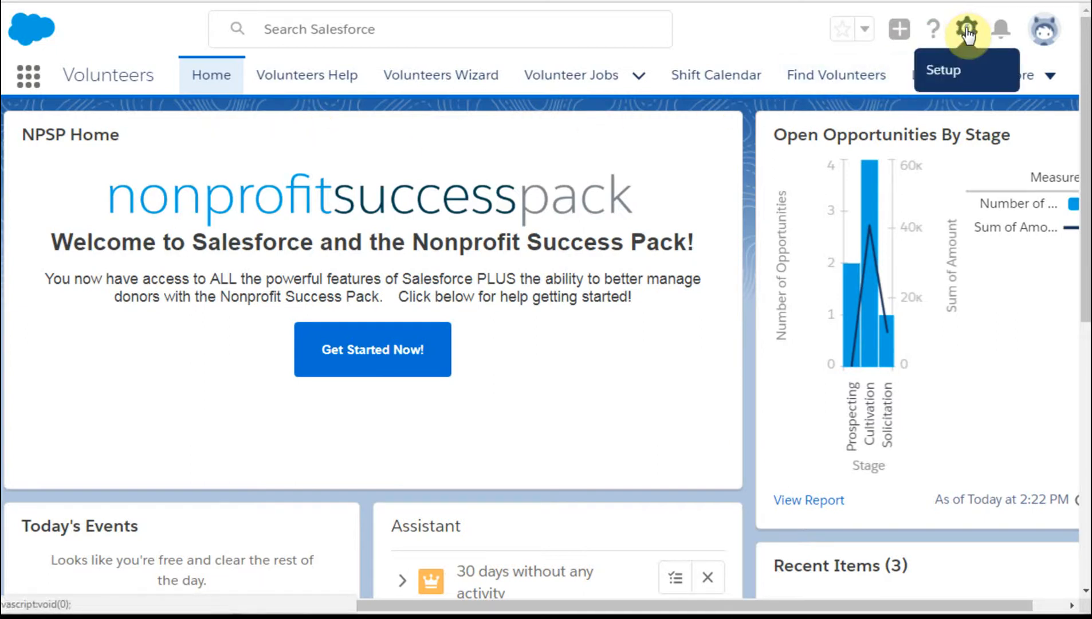
- Enter Setup Home from the gear menu and reopen the user avatar menu
{"action": "left_click", "coordinate": [967, 30]}
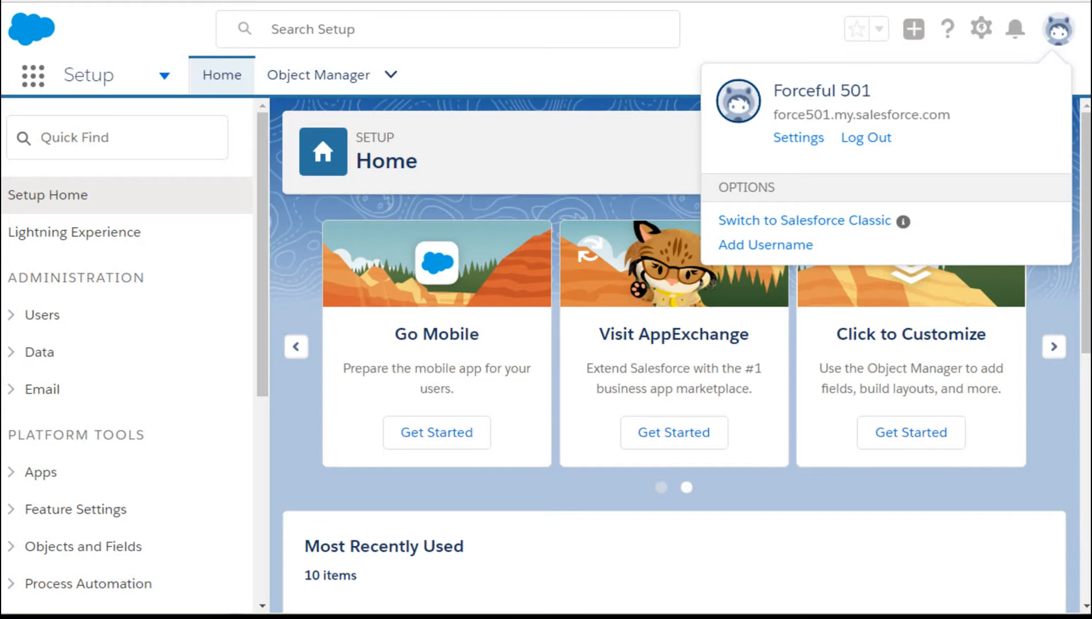
{"action": "scroll", "scroll_direction": "down", "scroll_amount": 3}
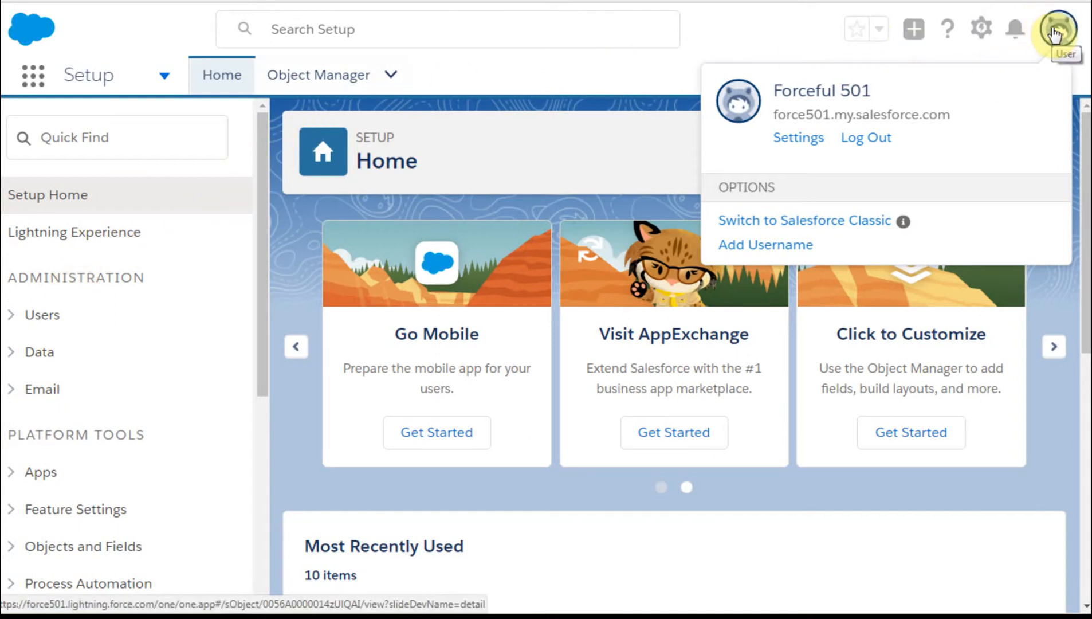
{"action": "left_click", "coordinate": [1056, 29]}
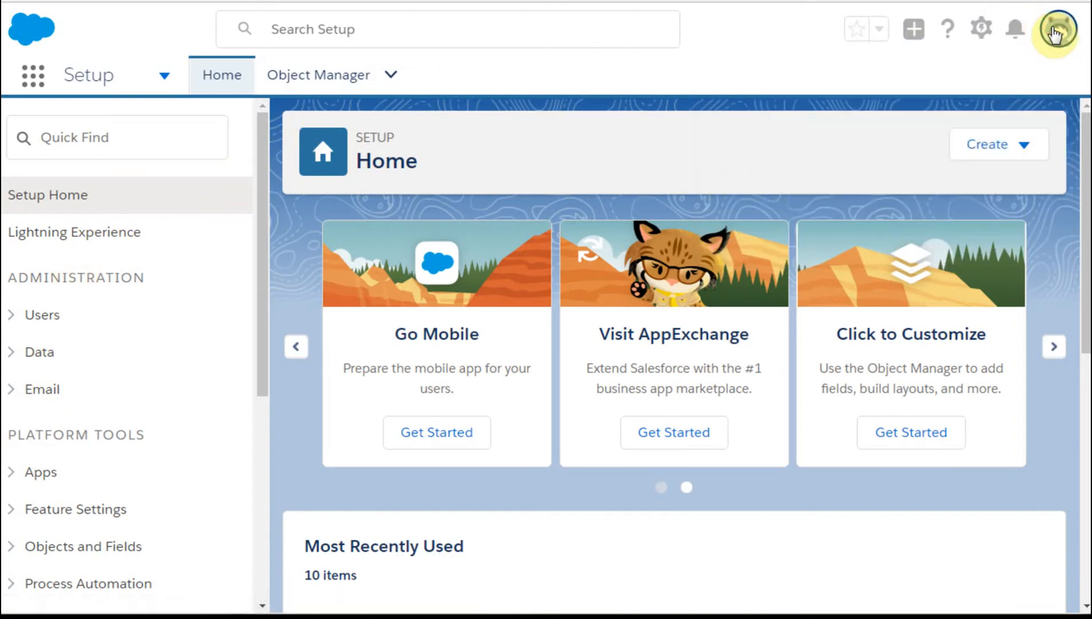
{"action": "left_click", "coordinate": [1057, 29]}
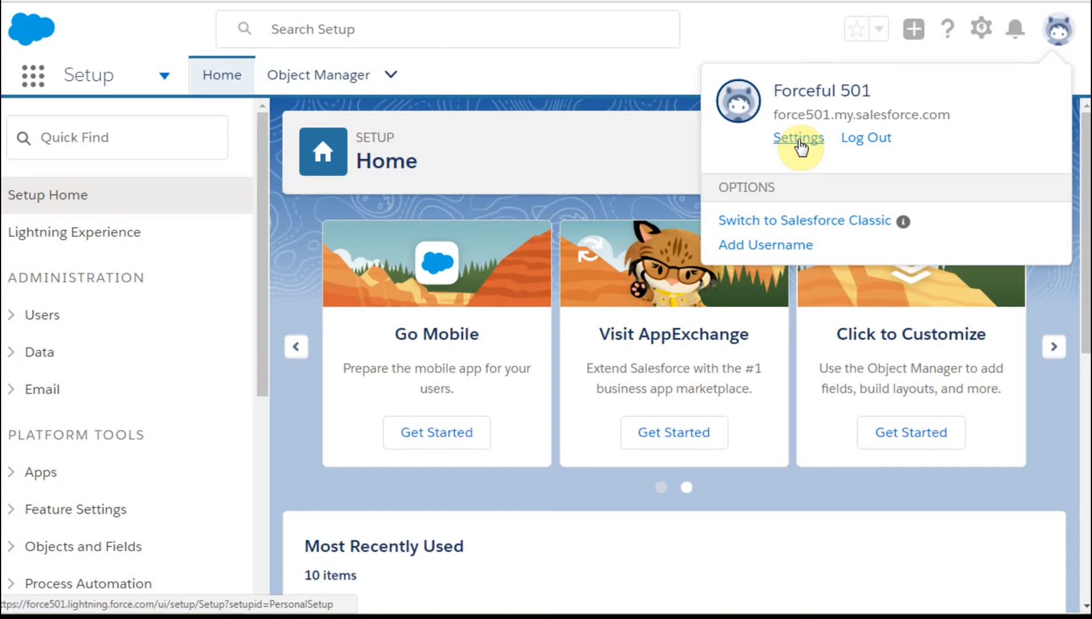
- Choose Settings from the user menu to reach Change My Password
{"action": "left_click", "coordinate": [798, 137]}
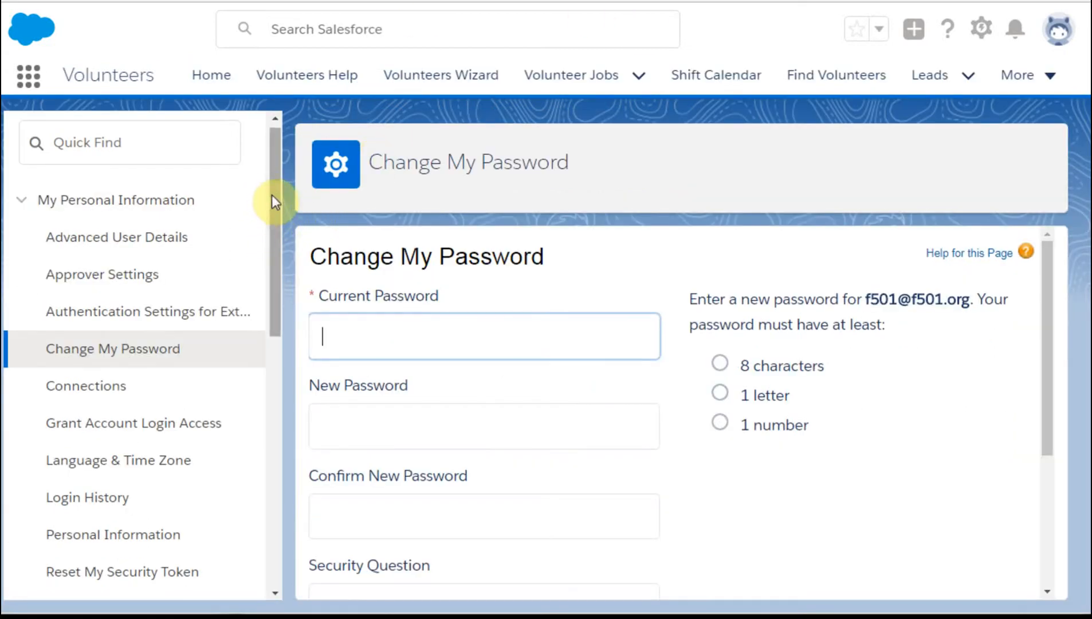
{"action": "mouse_move", "coordinate": [146, 311]}
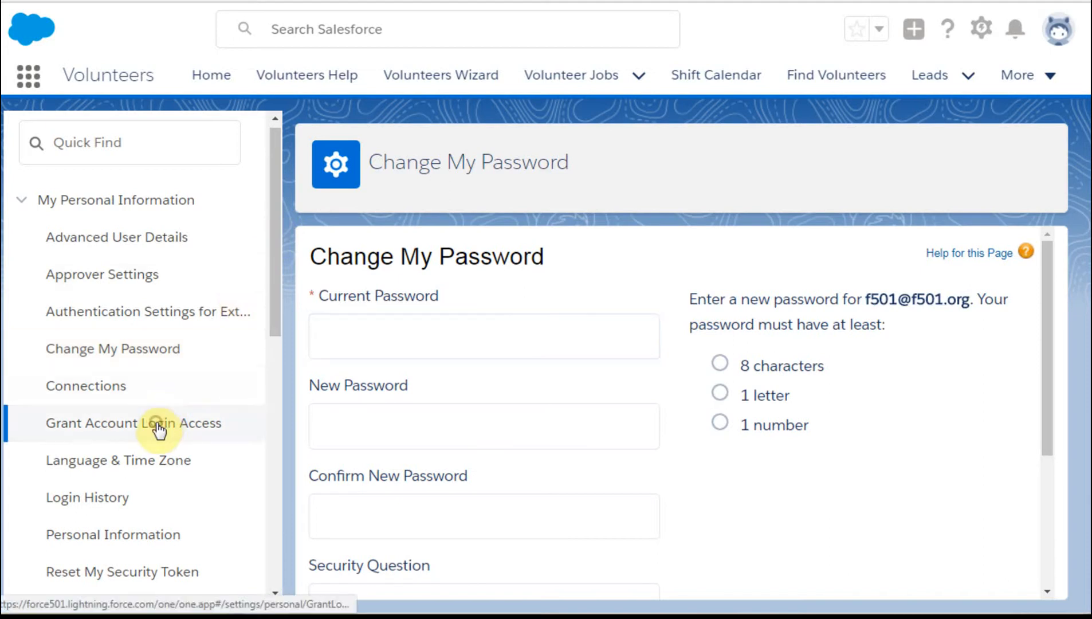
- Select Grant Account Login Access under My Personal Information in the sidebar
{"action": "left_click", "coordinate": [133, 423]}
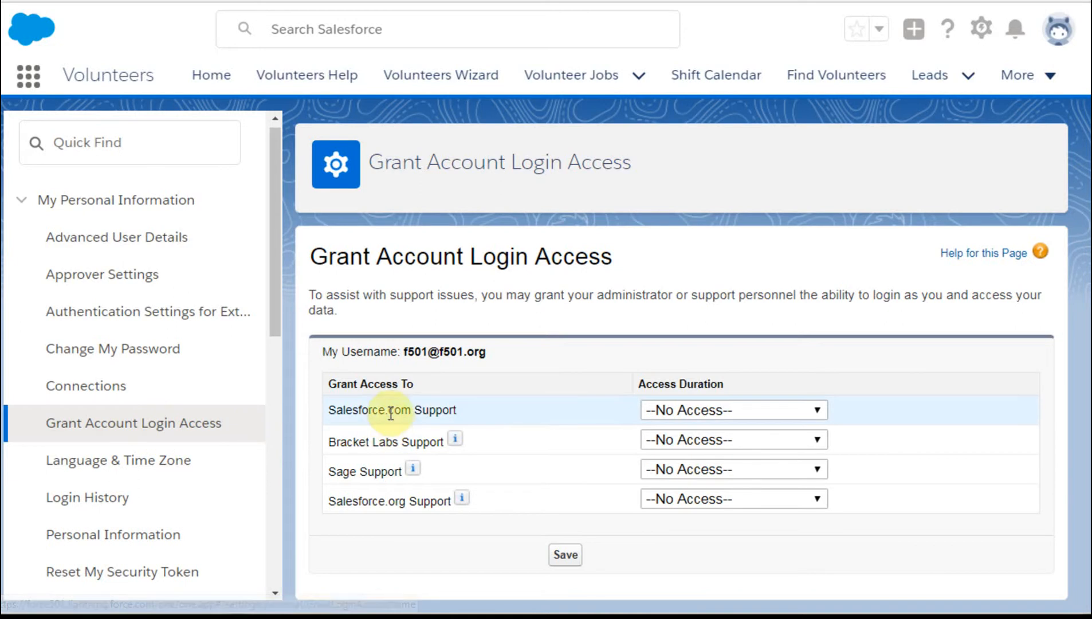
{"action": "mouse_move", "coordinate": [358, 461]}
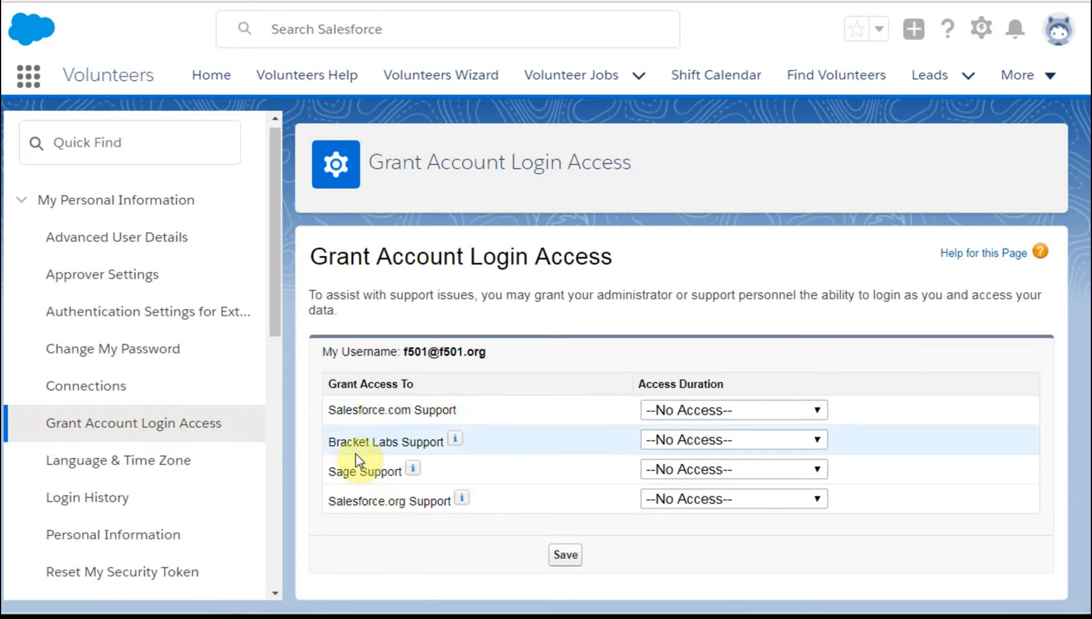
{"action": "mouse_move", "coordinate": [343, 528]}
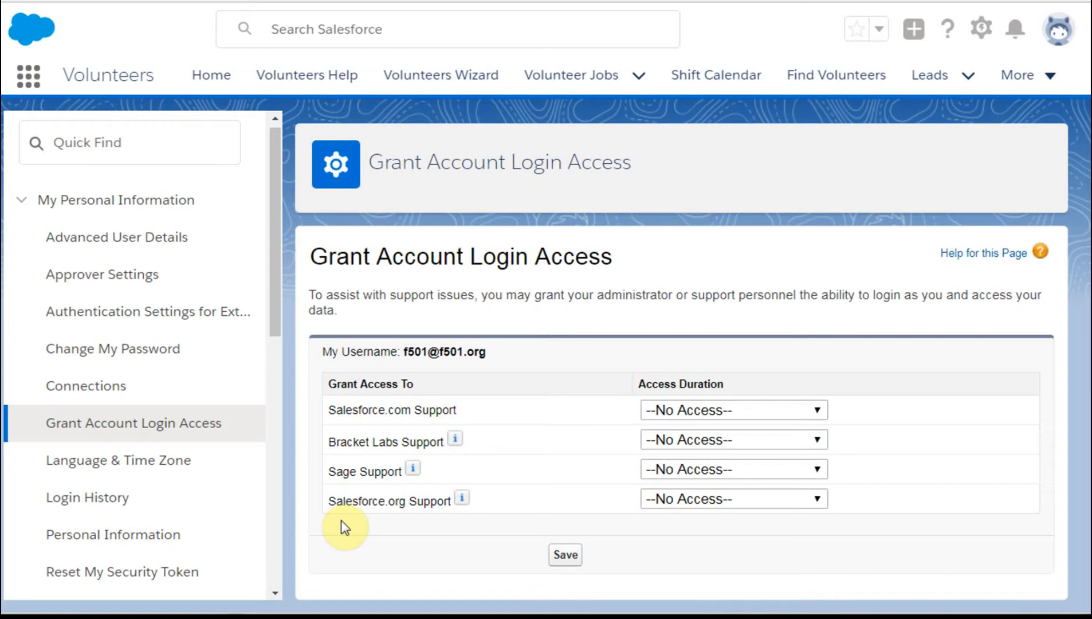
{"action": "mouse_move", "coordinate": [363, 522]}
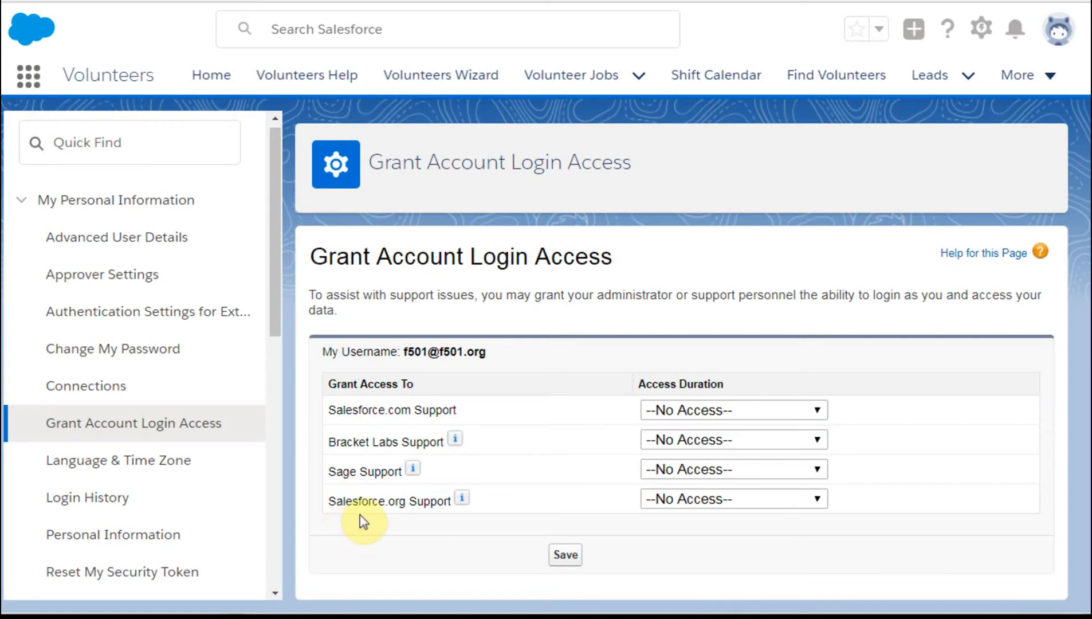
{"action": "mouse_move", "coordinate": [461, 498]}
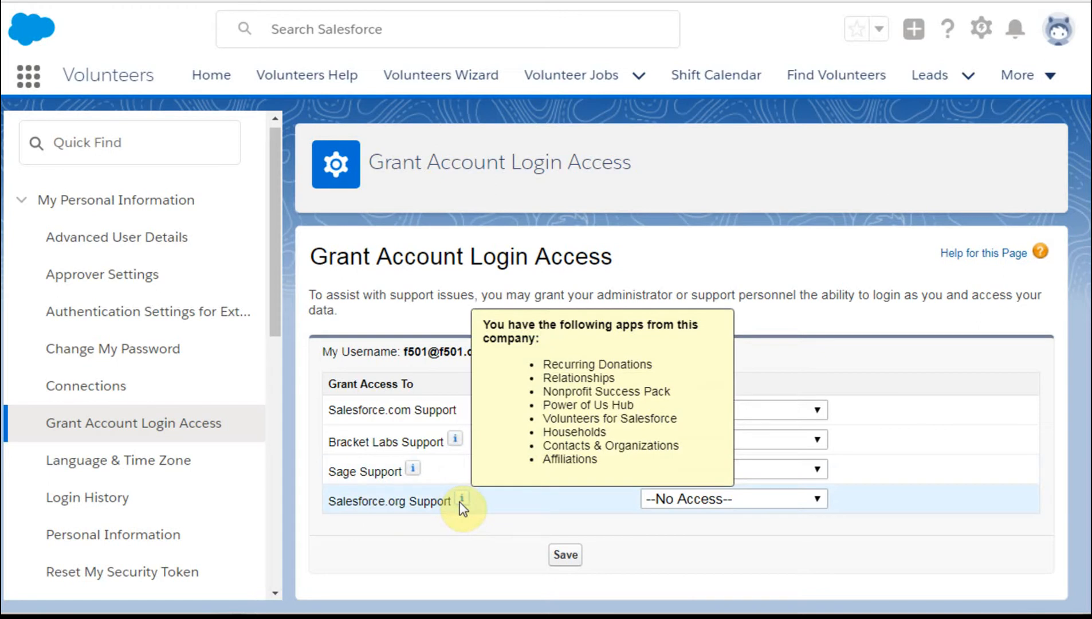
{"action": "mouse_move", "coordinate": [415, 470]}
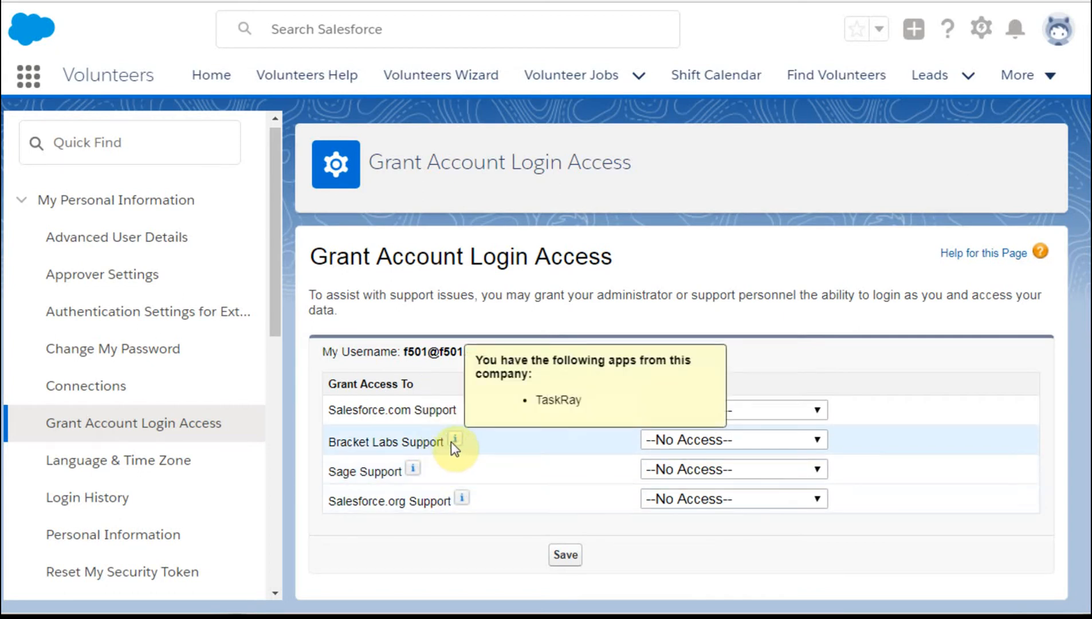
{"action": "mouse_move", "coordinate": [450, 449]}
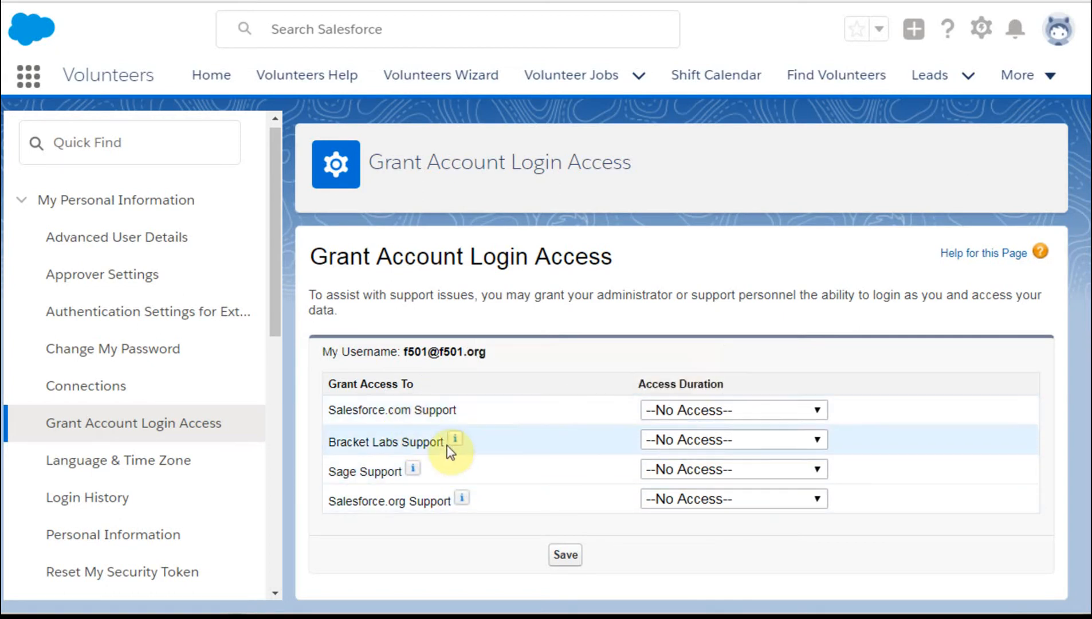
{"action": "mouse_move", "coordinate": [848, 385]}
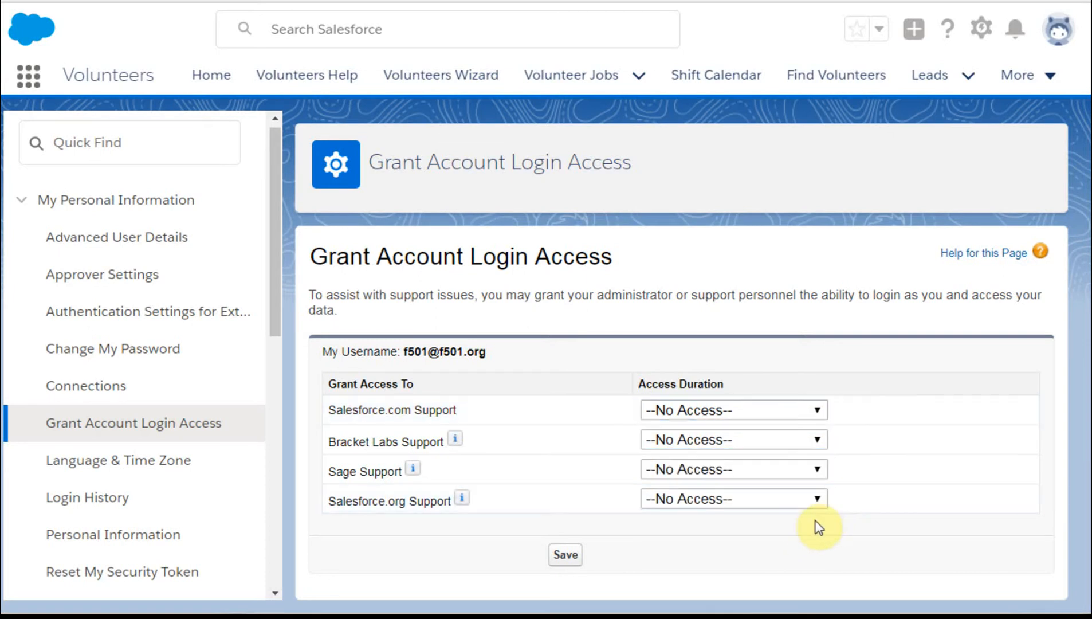
- Set Salesforce.org Support's access duration to 3 Days and save
{"action": "left_click", "coordinate": [733, 499]}
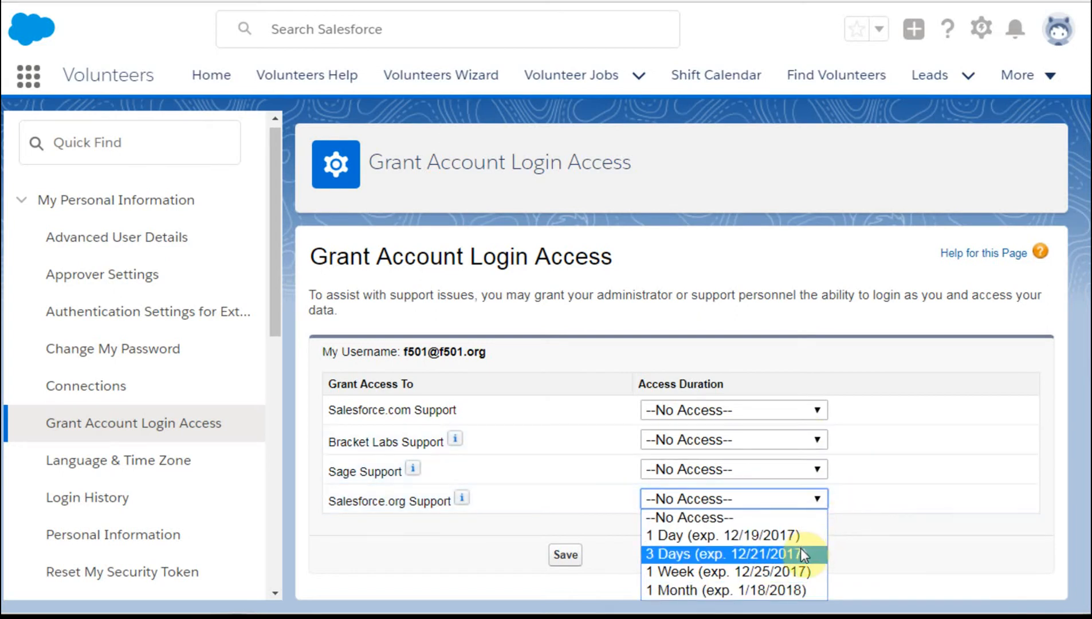
{"action": "left_click", "coordinate": [698, 554]}
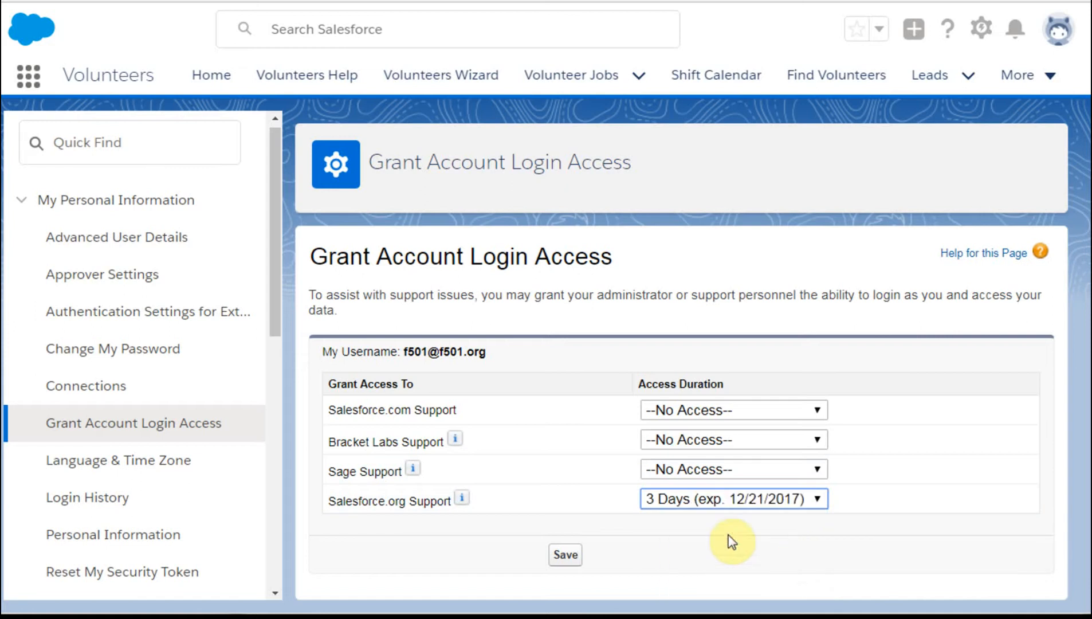
{"action": "left_click", "coordinate": [565, 555]}
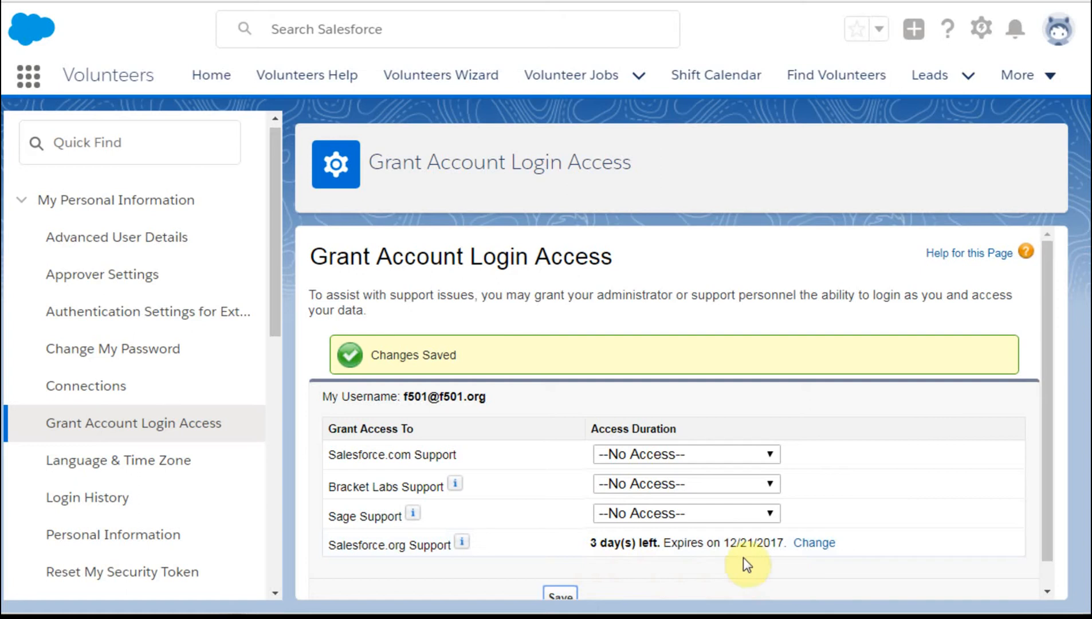
{"action": "mouse_move", "coordinate": [718, 571]}
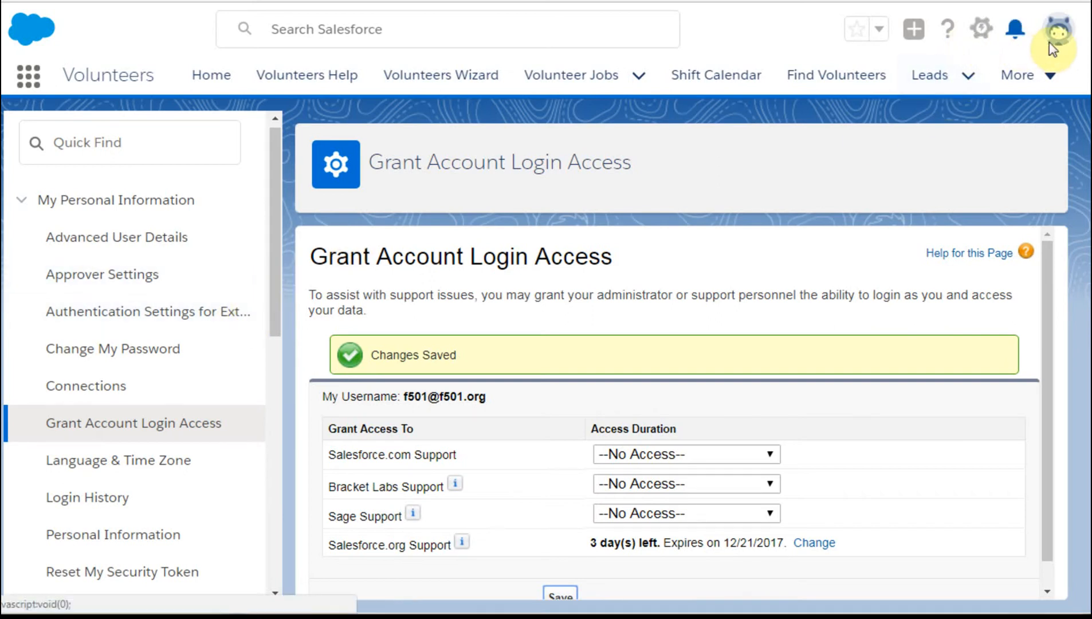
- Change Salesforce.org Support's access duration back to --No Access--
{"action": "left_click", "coordinate": [1057, 29]}
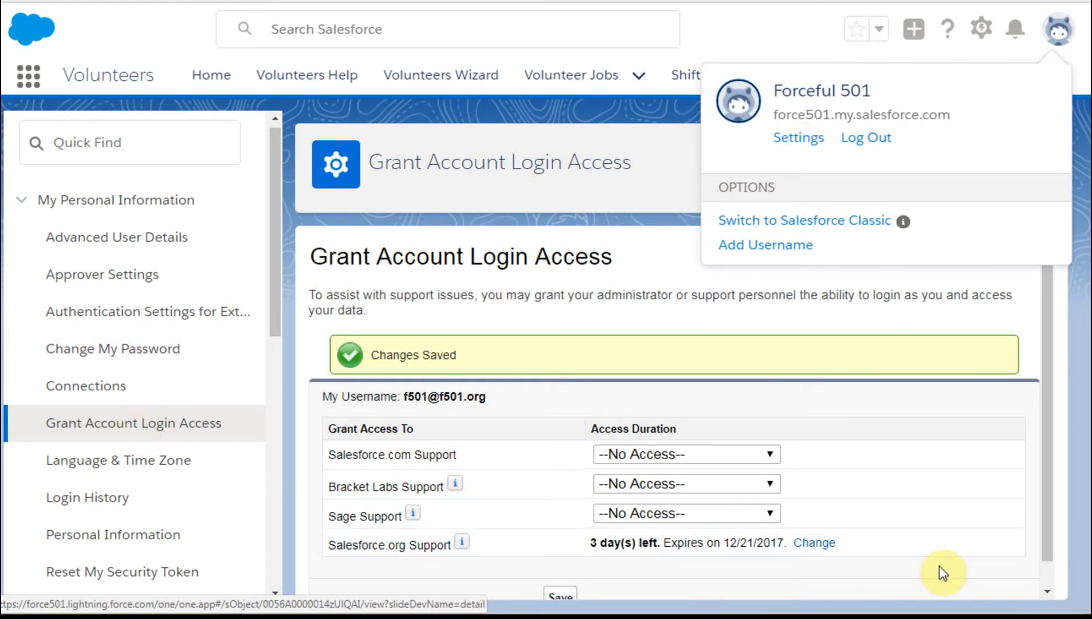
{"action": "left_click", "coordinate": [815, 542]}
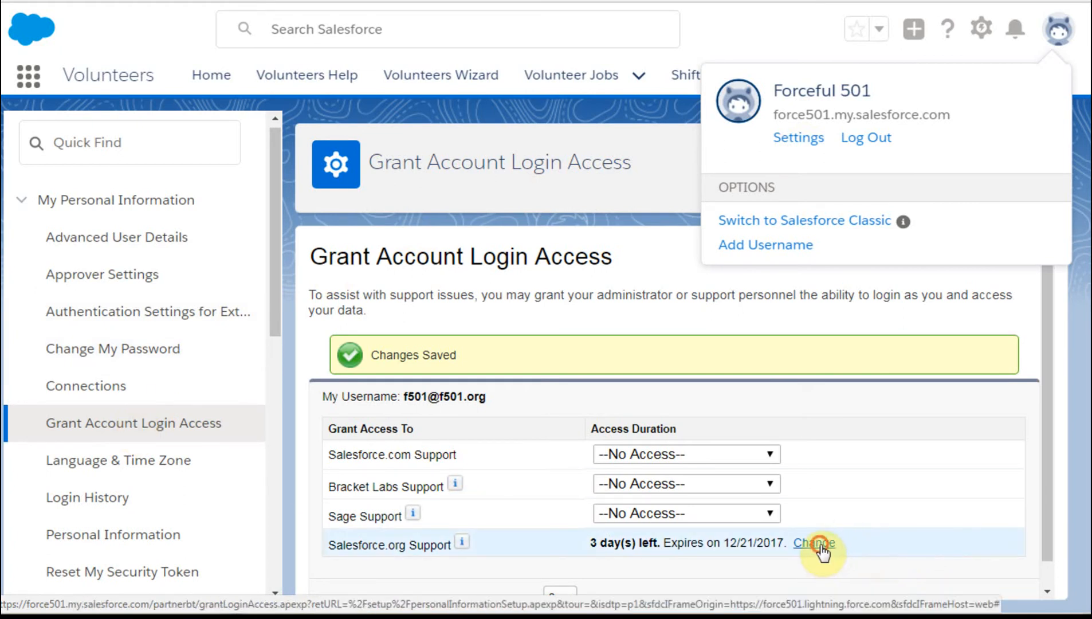
{"action": "left_click", "coordinate": [816, 543]}
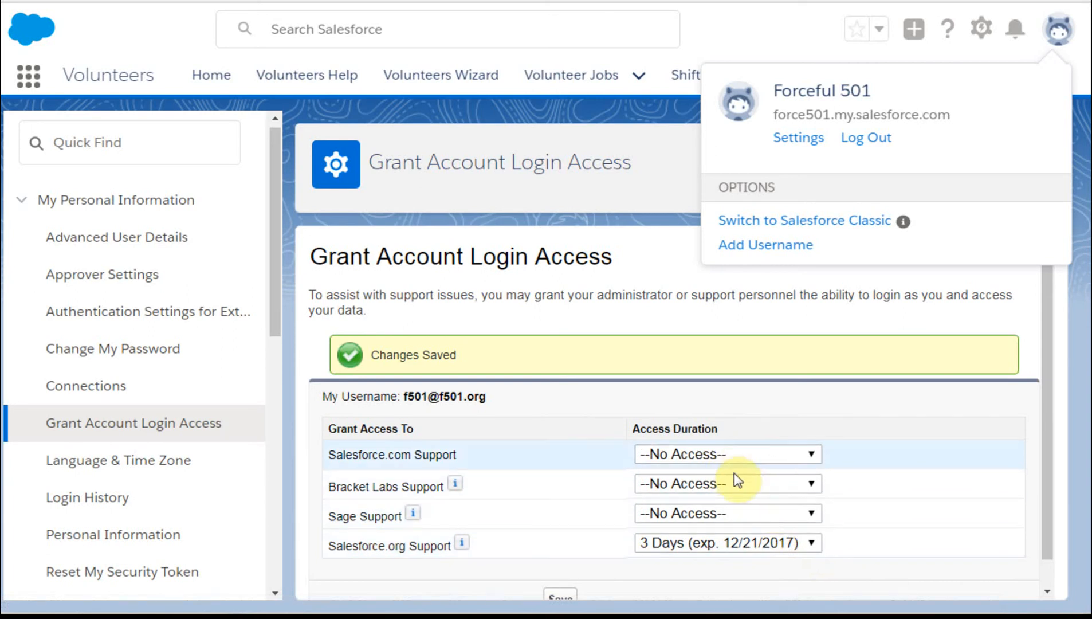
{"action": "left_click", "coordinate": [727, 542]}
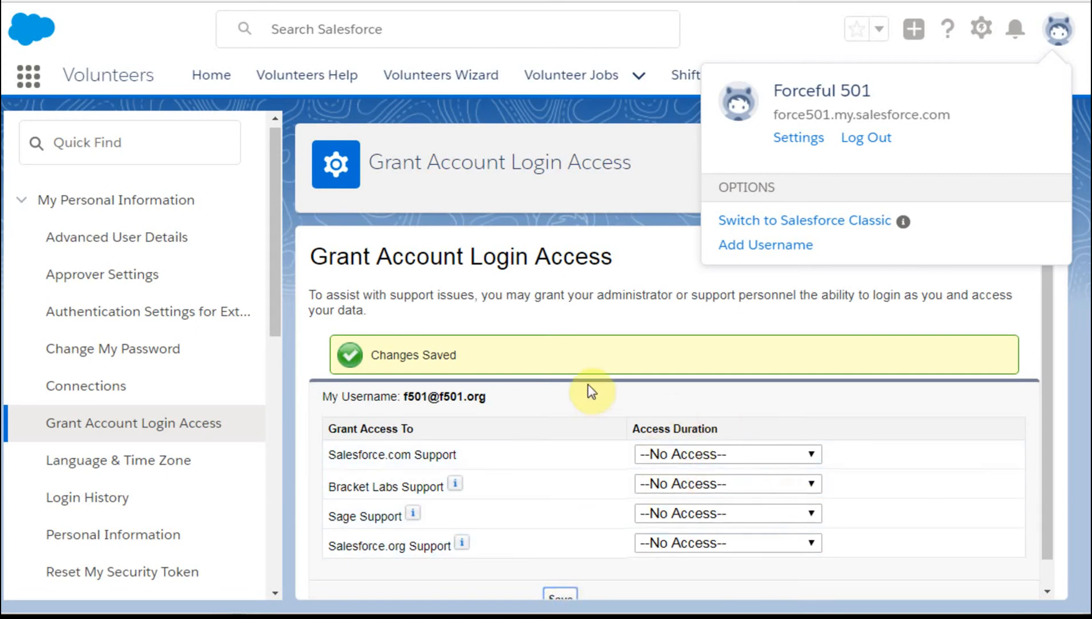
{"action": "mouse_move", "coordinate": [607, 314]}
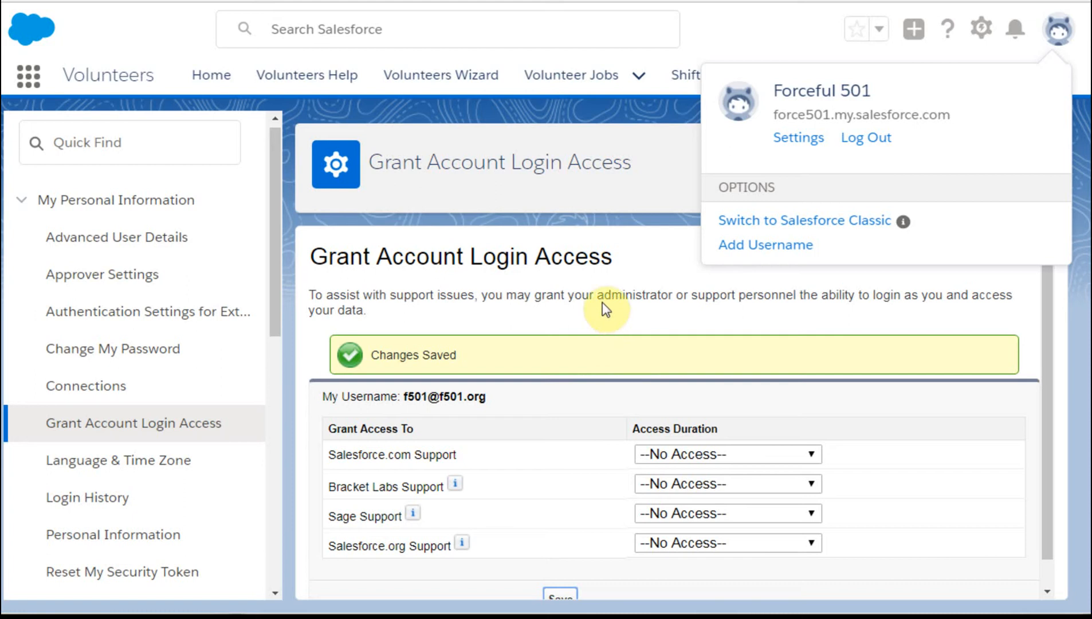
{"action": "mouse_move", "coordinate": [282, 258]}
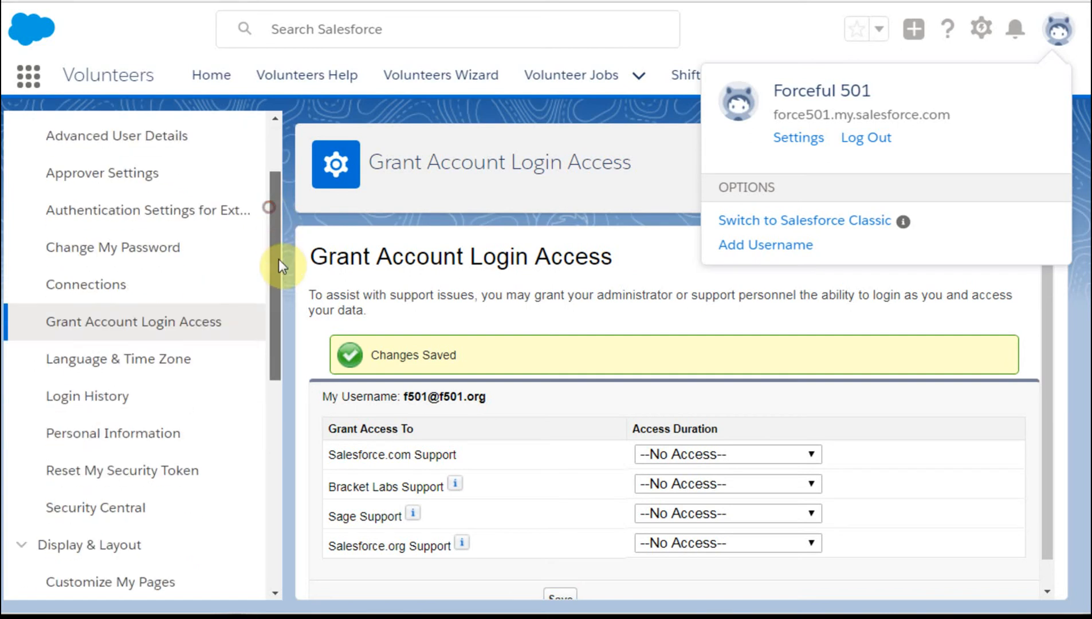
- Scroll the sidebar down to Email and choose My Email Settings
{"action": "scroll", "scroll_direction": "down", "scroll_amount": 3}
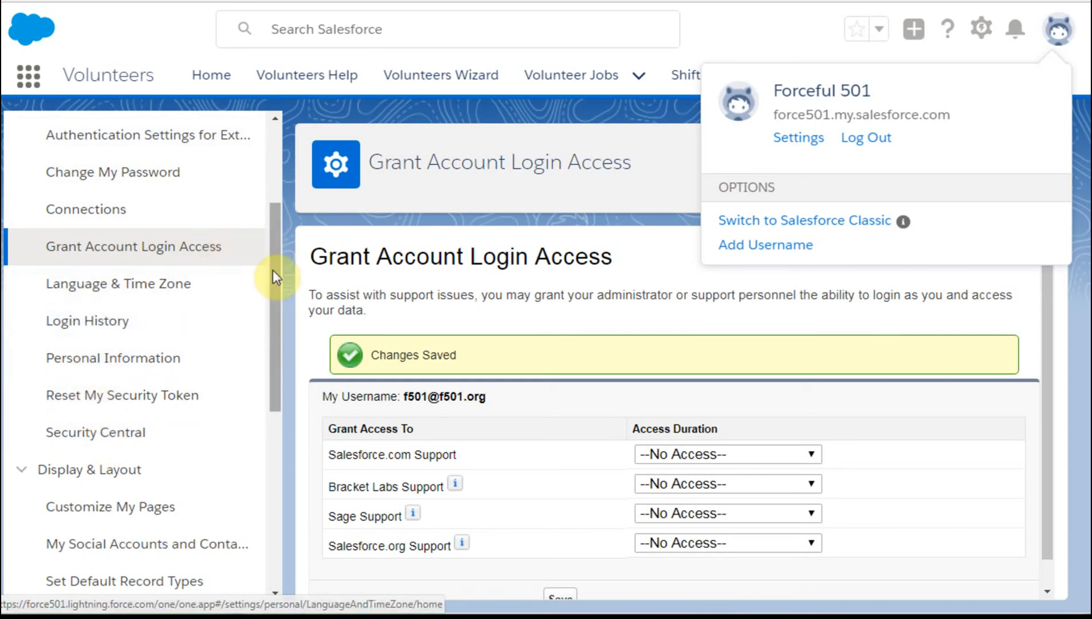
{"action": "scroll", "scroll_direction": "down", "scroll_amount": 3}
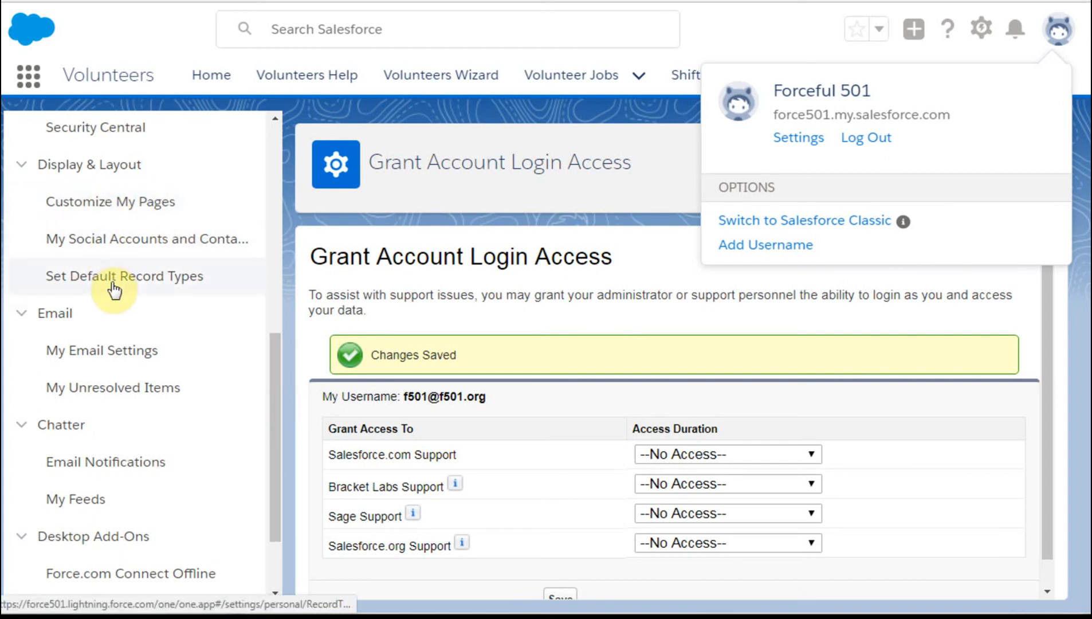
{"action": "left_click", "coordinate": [101, 351]}
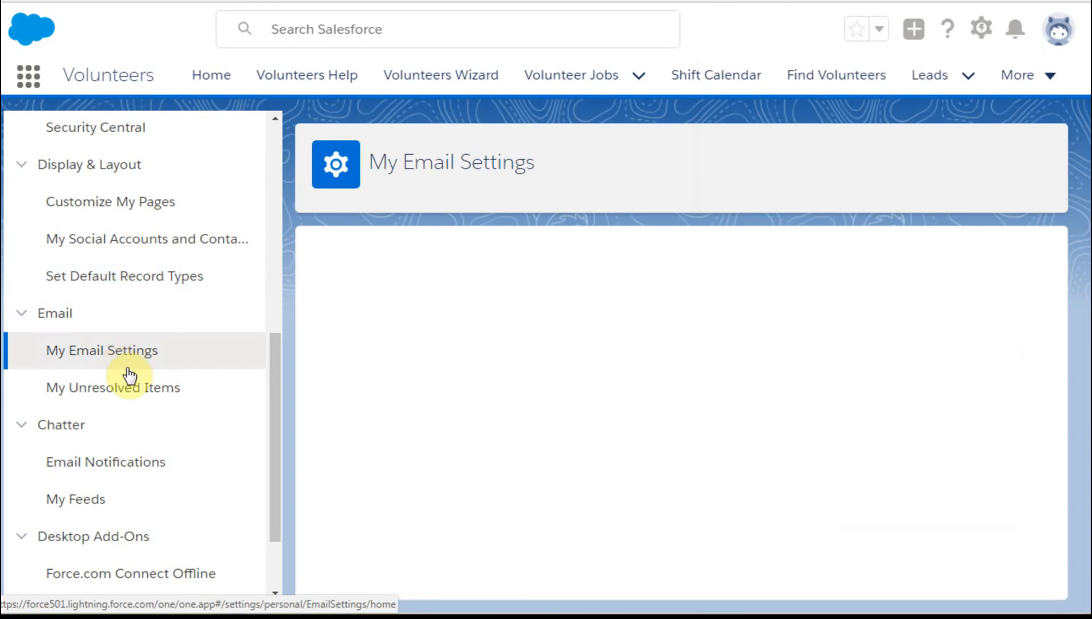
- Load My Email Settings, showing email name, return address, Bcc and signature fields
{"action": "left_click", "coordinate": [101, 351]}
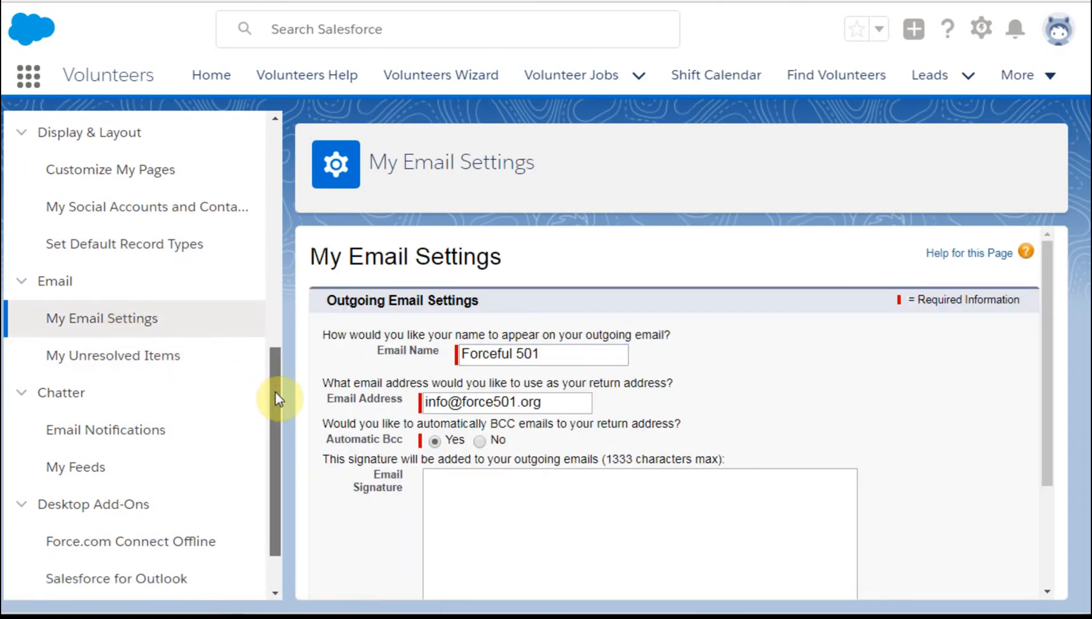
{"action": "scroll", "scroll_direction": "down", "scroll_amount": 3}
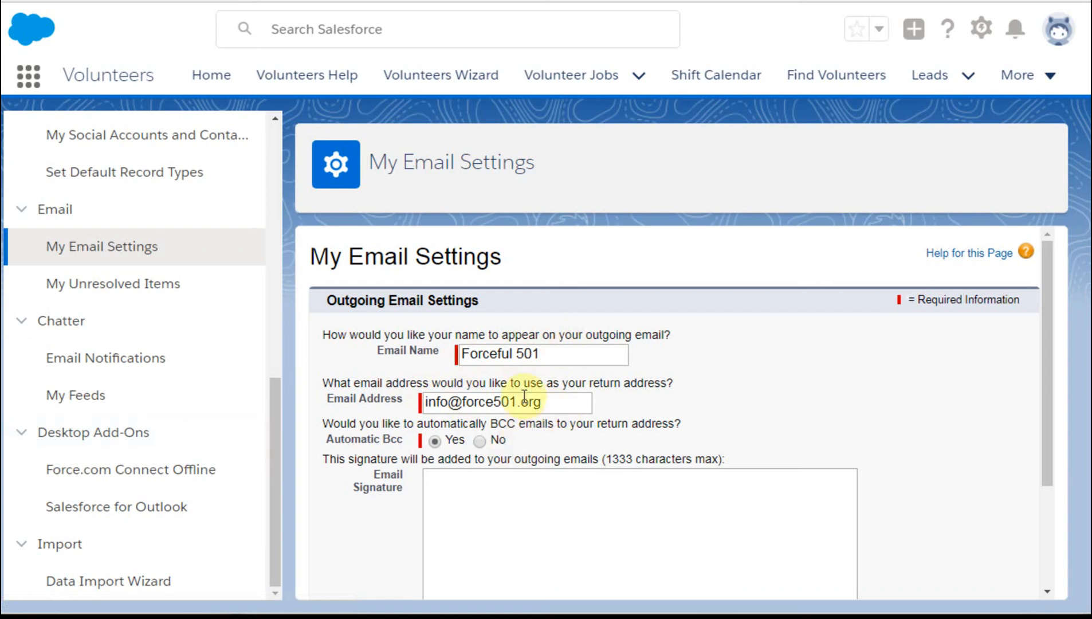
{"action": "mouse_move", "coordinate": [123, 368]}
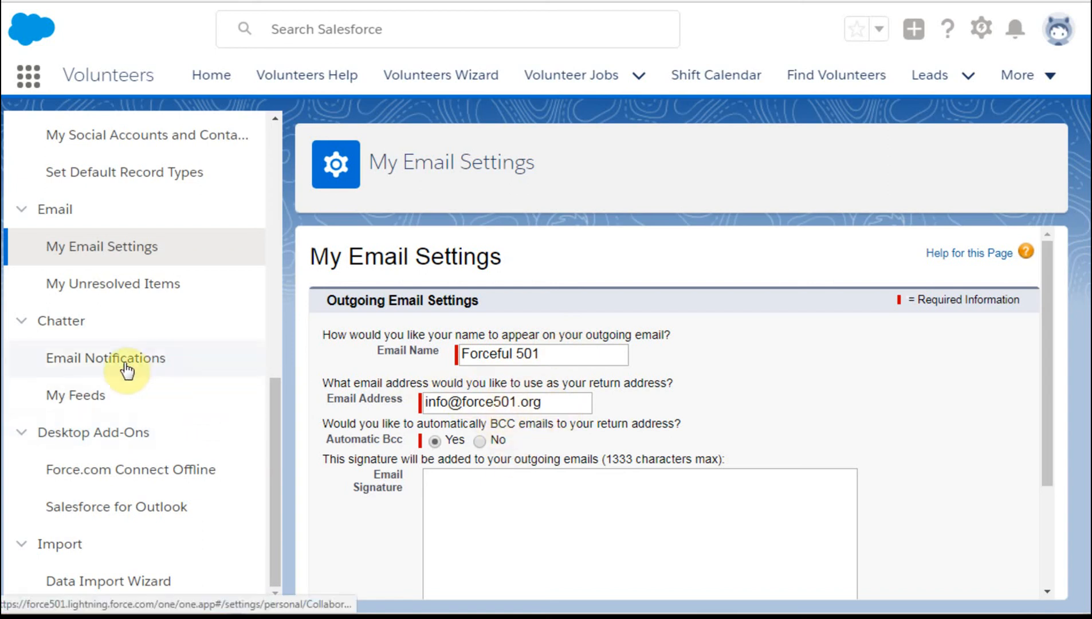